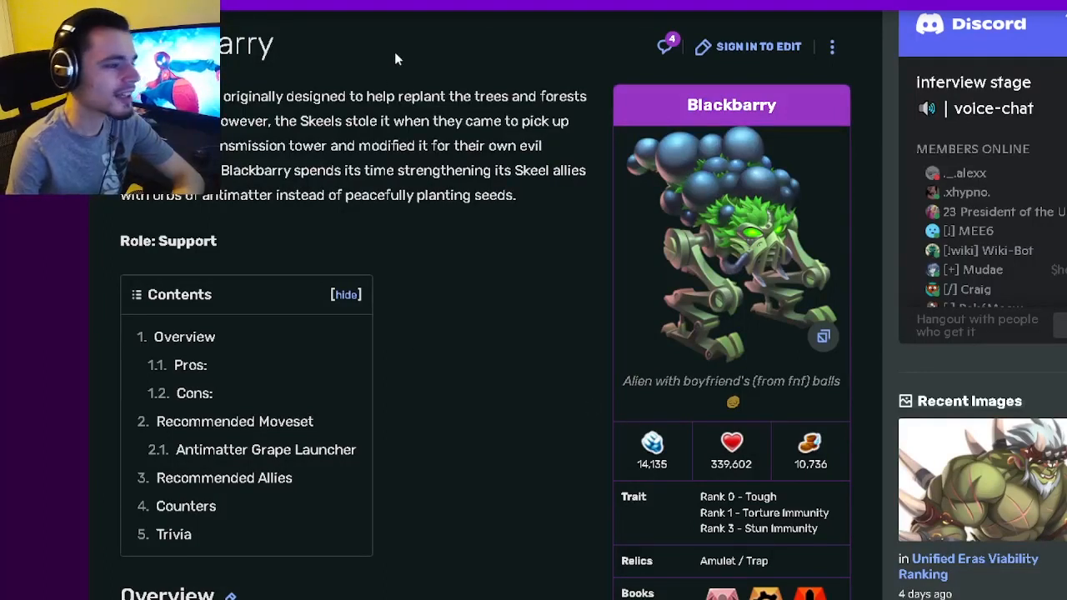
{"action": "mouse_move", "coordinate": [299, 40]}
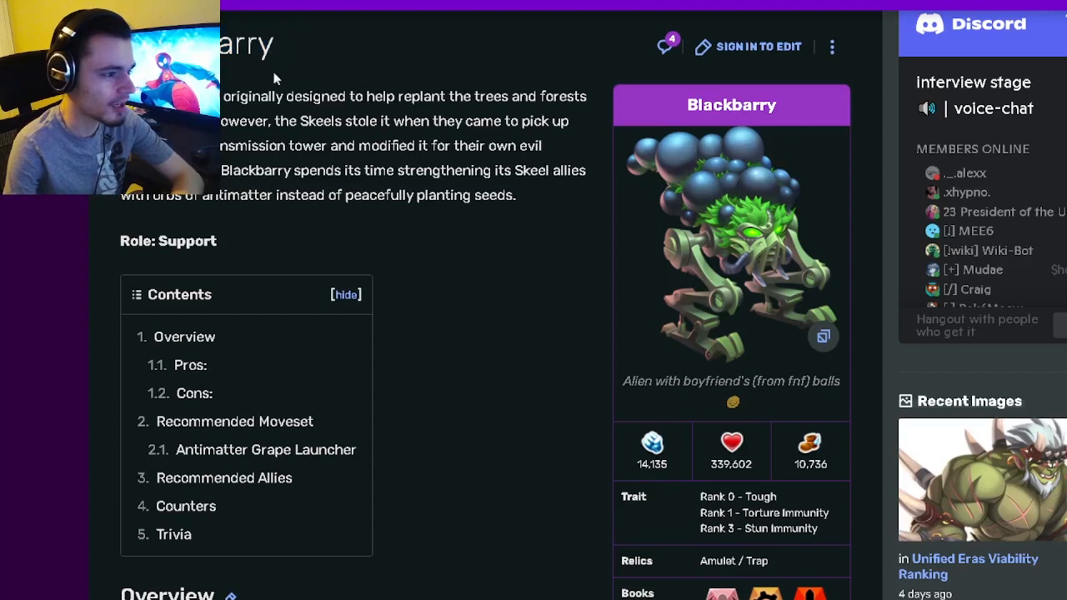
{"action": "mouse_move", "coordinate": [396, 80]}
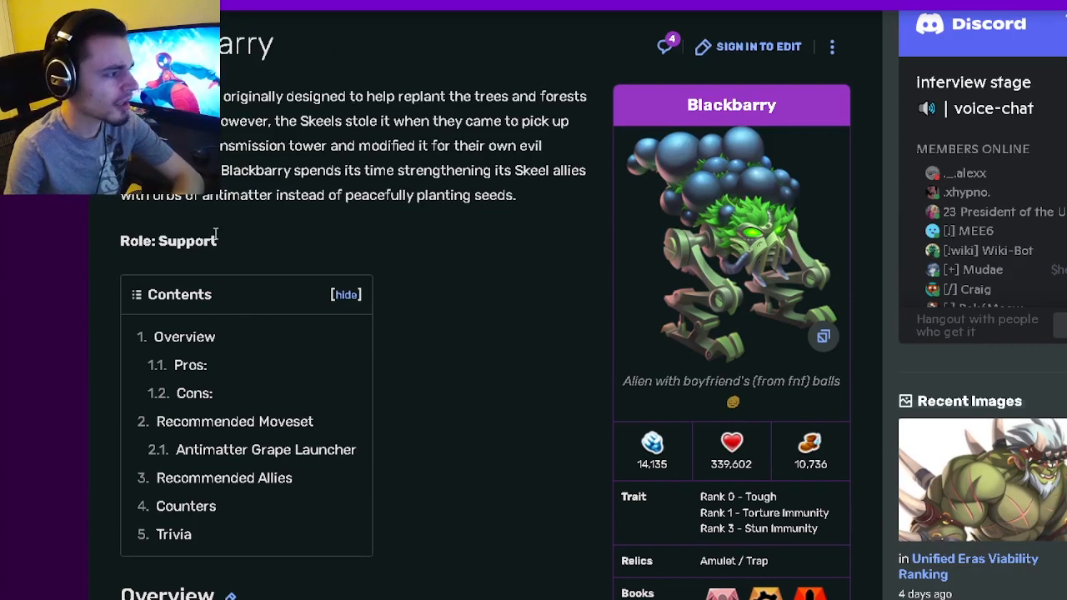
Scroll past the Contents box to Blackbarry's Overview describing a mediocre Nature/Metal support
{"action": "scroll", "scroll_direction": "down", "scroll_amount": 3}
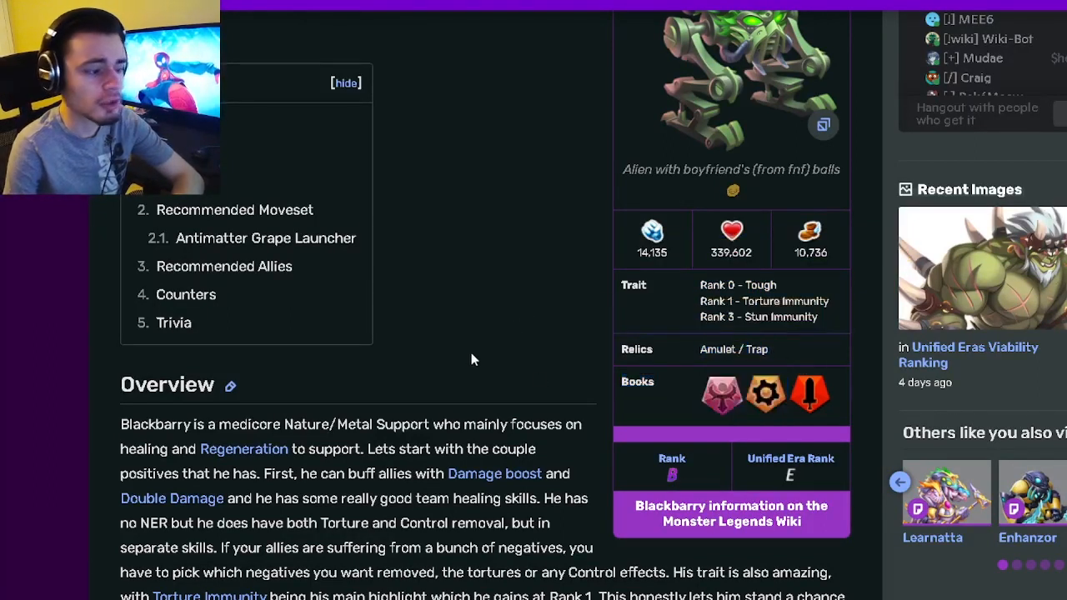
Read the Pros, highlighting the torture/control removal and Poison/Nanovirus access lines
{"action": "scroll", "scroll_direction": "down", "scroll_amount": 3}
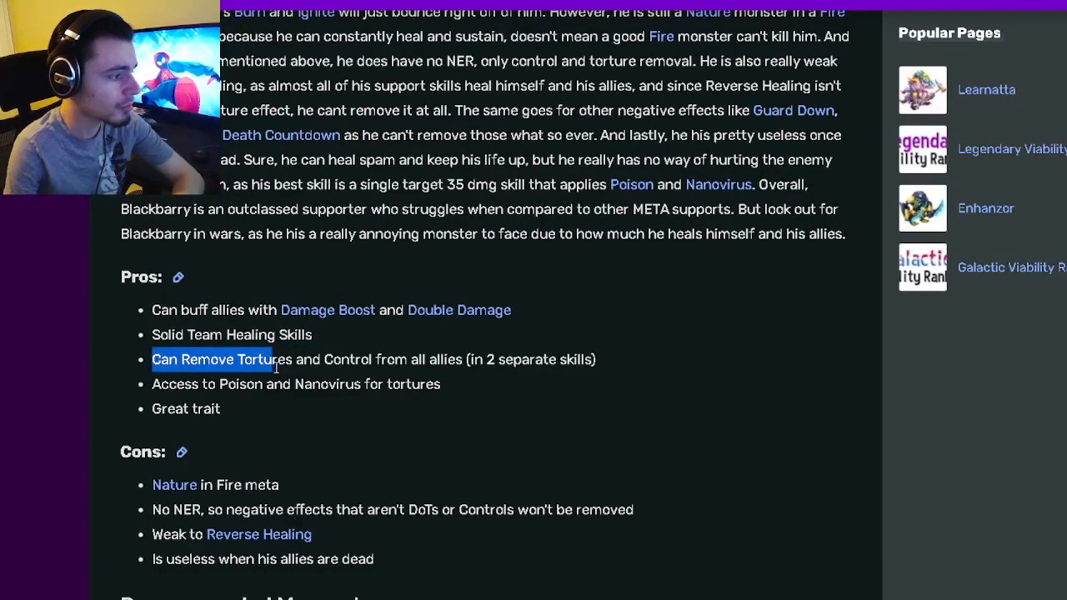
{"action": "left_click_drag", "start_coordinate": [275, 359], "coordinate": [541, 359]}
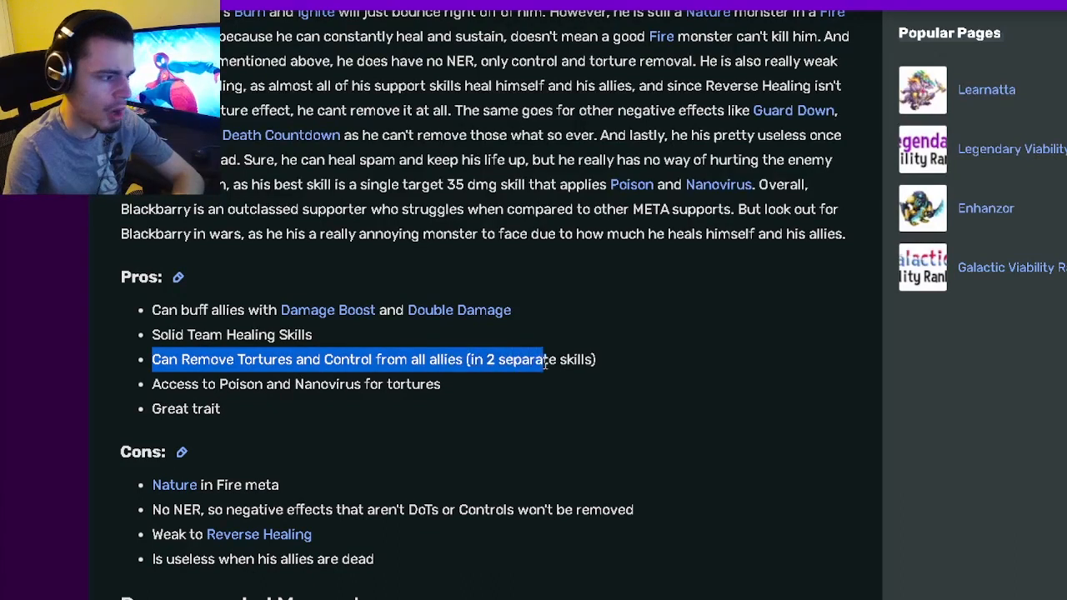
{"action": "left_click_drag", "start_coordinate": [542, 359], "coordinate": [238, 384]}
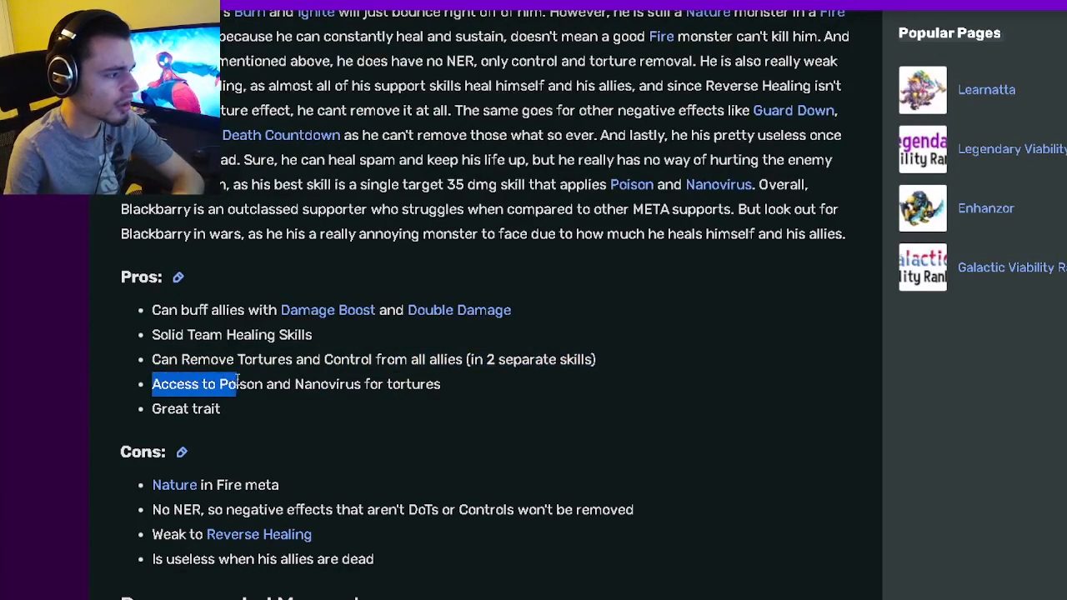
{"action": "left_click_drag", "start_coordinate": [238, 384], "coordinate": [221, 408]}
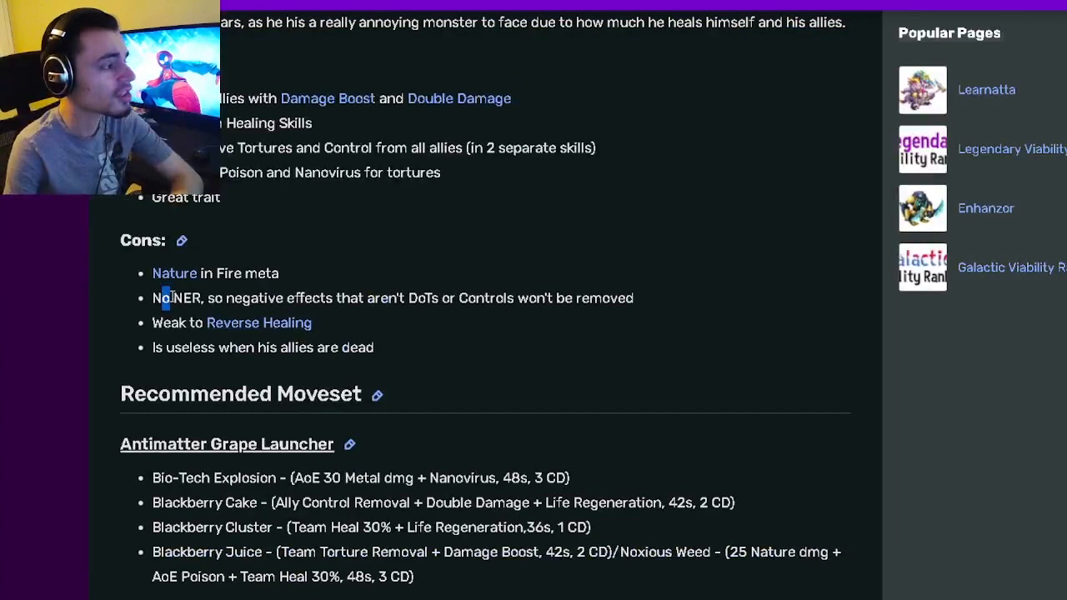
Scroll through the Antimatter Grape Launcher moveset, runes and relics toward Recommended Allies
{"action": "scroll", "scroll_direction": "down", "scroll_amount": 3}
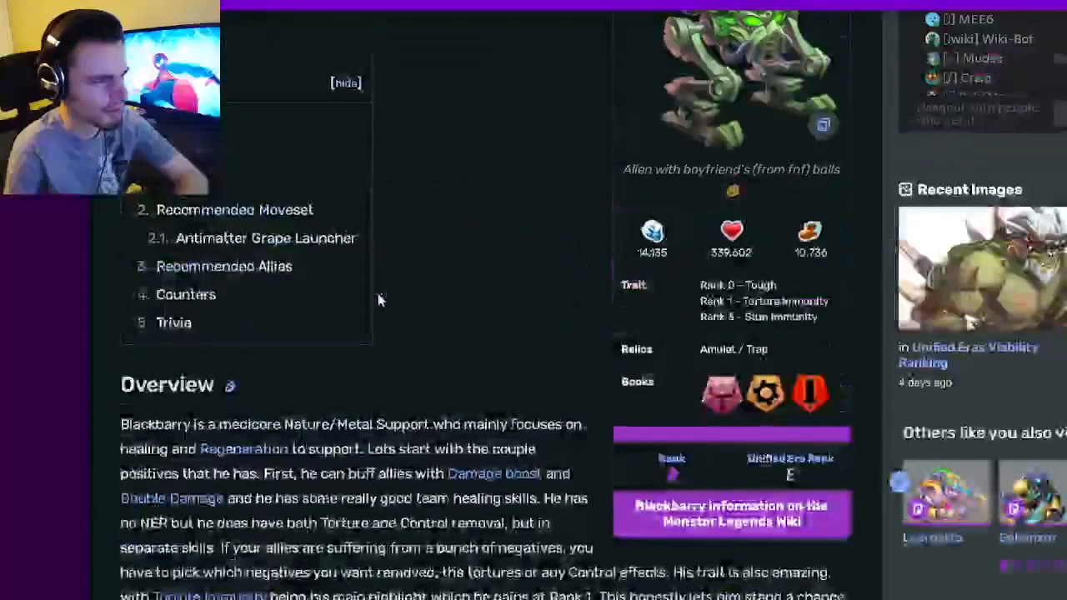
{"action": "scroll", "scroll_direction": "down", "scroll_amount": 3}
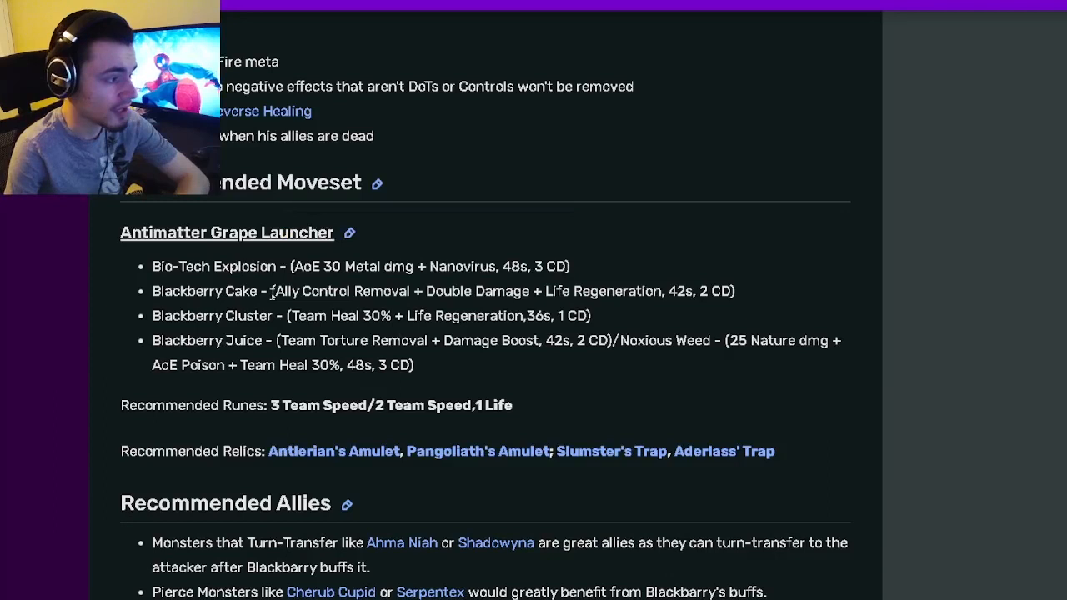
Highlight the moveset text, including the Blackberry Cluster team heal effect, then clear it
{"action": "left_click_drag", "start_coordinate": [272, 291], "coordinate": [500, 291]}
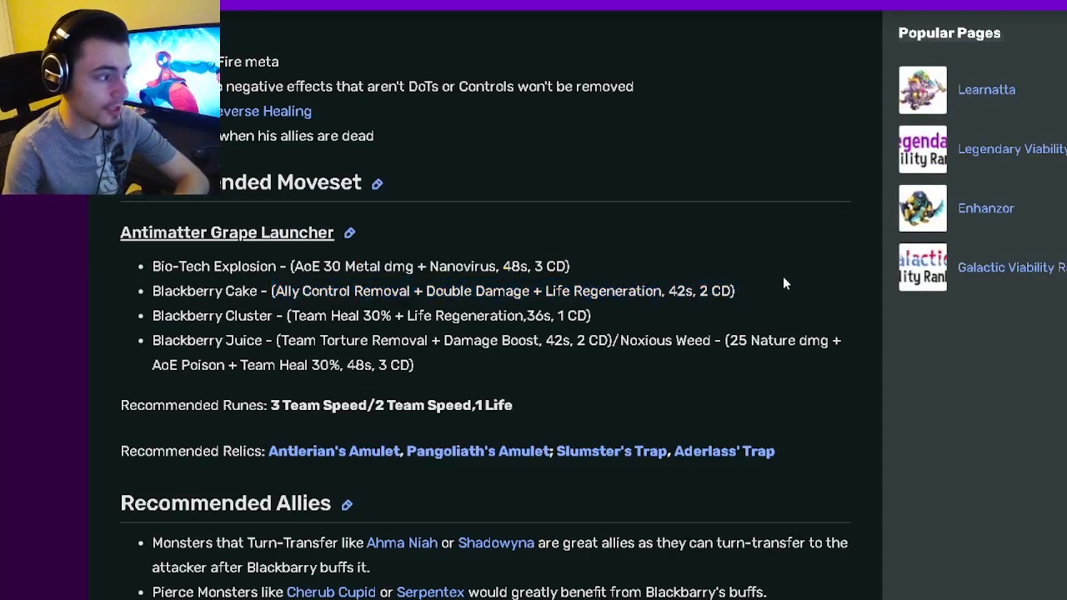
{"action": "left_click_drag", "start_coordinate": [281, 315], "coordinate": [437, 315]}
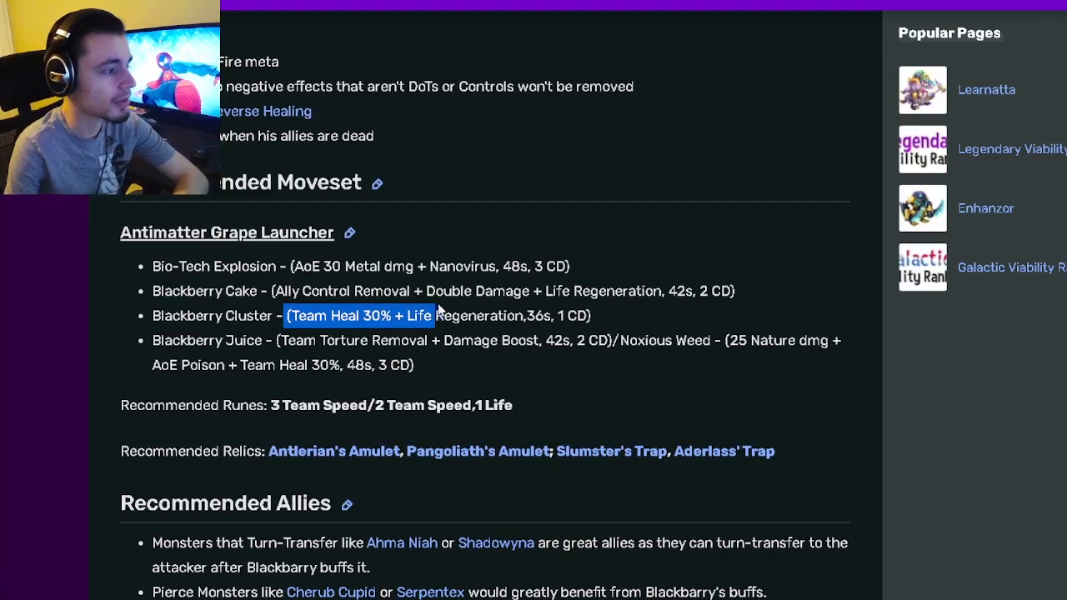
{"action": "left_click_drag", "start_coordinate": [442, 304], "coordinate": [341, 365]}
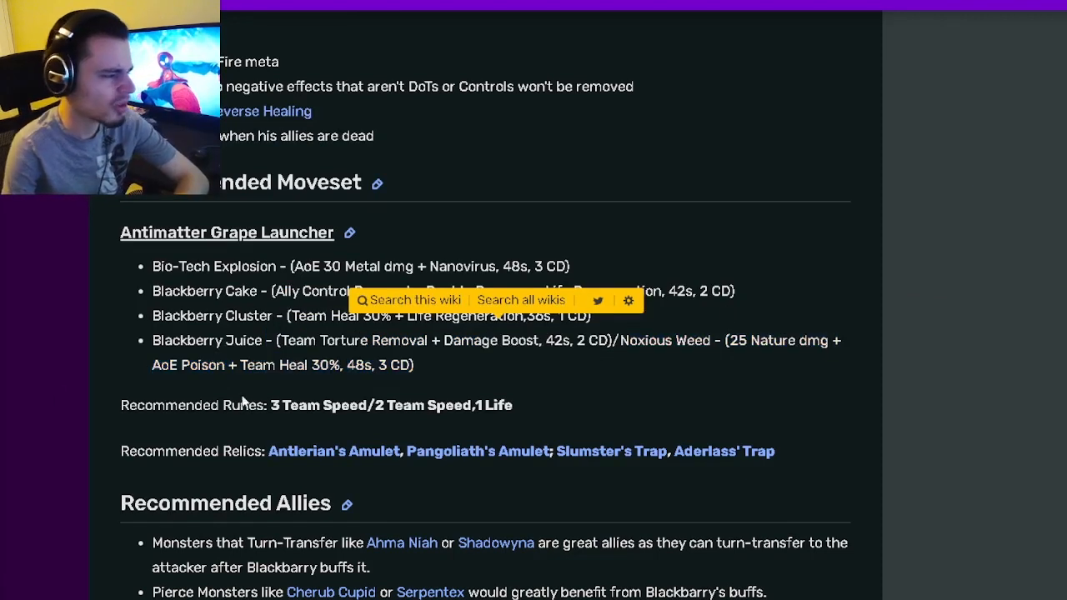
{"action": "left_click_drag", "start_coordinate": [151, 365], "coordinate": [414, 365]}
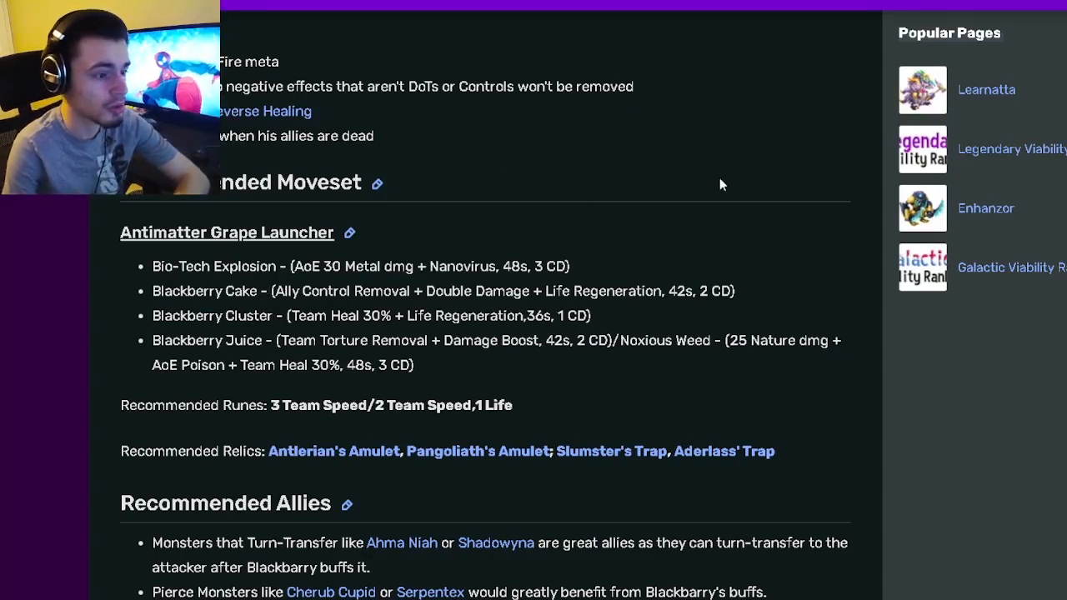
{"action": "left_click_drag", "start_coordinate": [444, 340], "coordinate": [415, 365]}
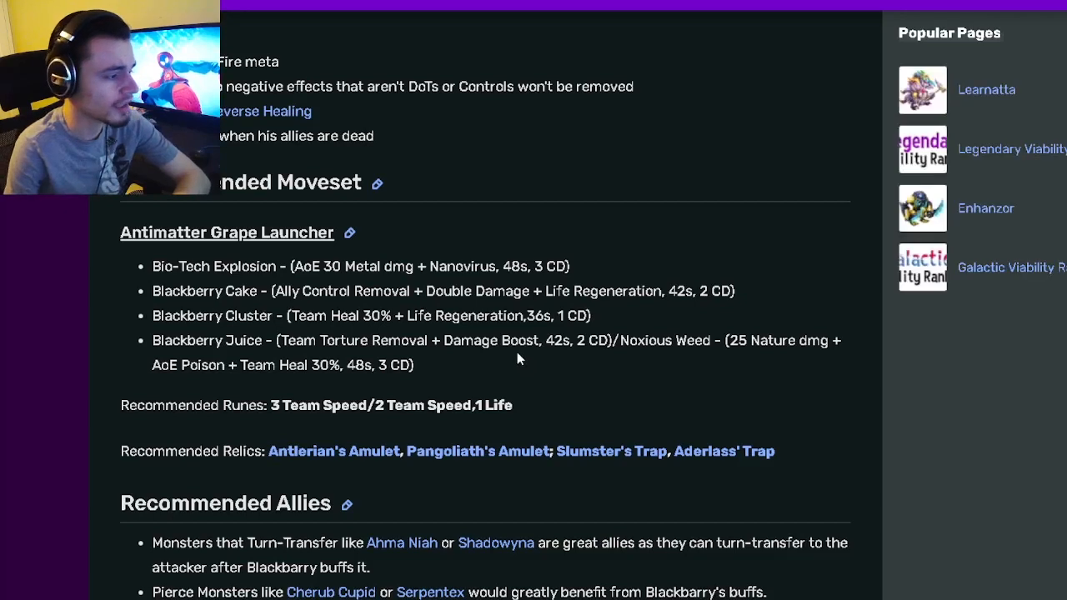
{"action": "mouse_move", "coordinate": [426, 348]}
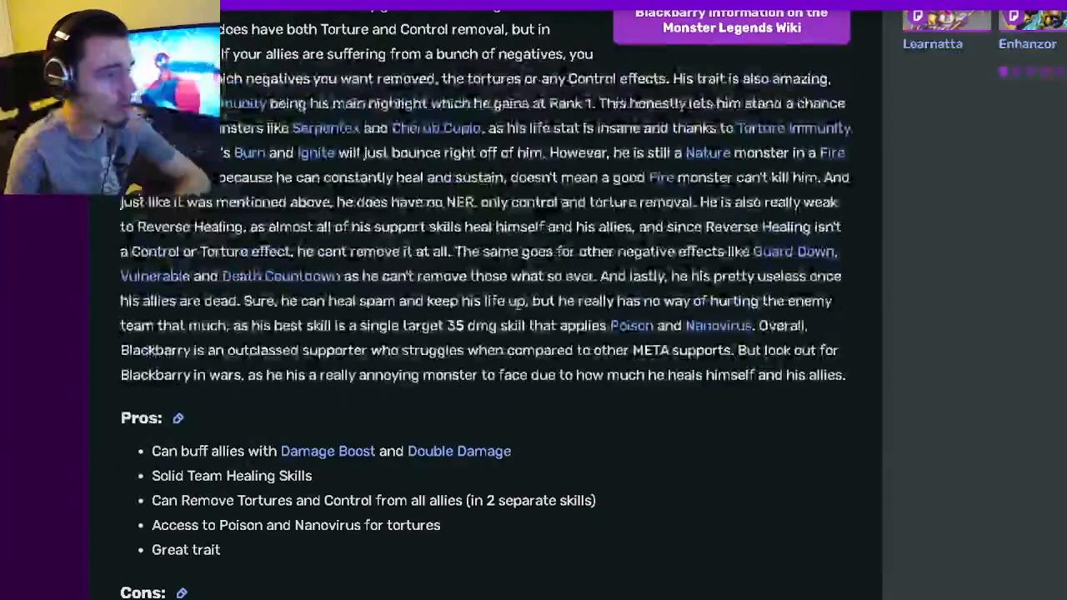
Scroll to the page top, then return to the Overview beside the Rank B infobox
{"action": "scroll", "scroll_direction": "up", "scroll_amount": 3}
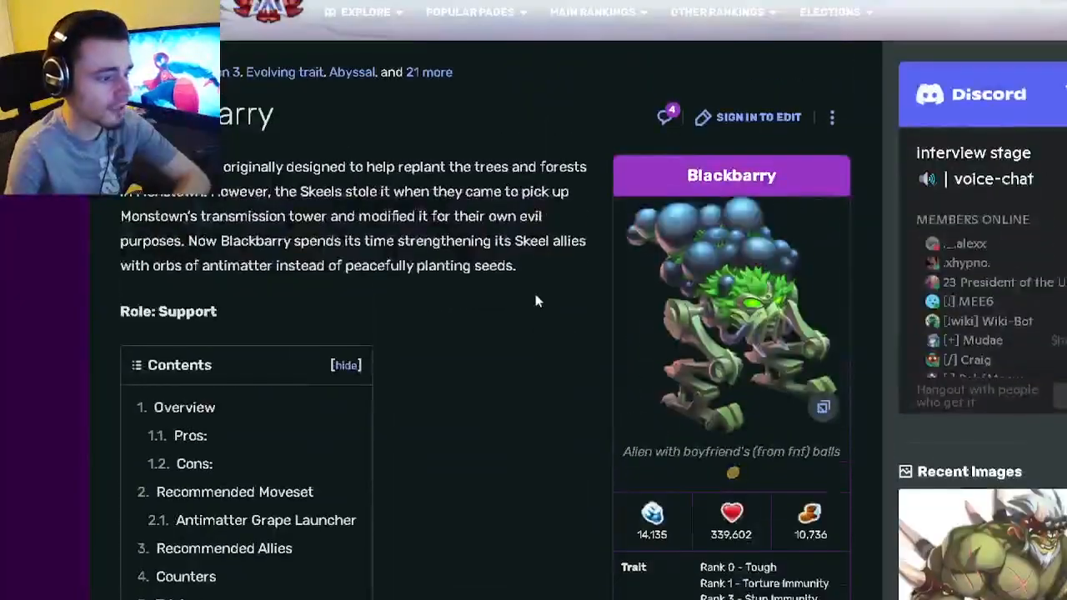
{"action": "scroll", "scroll_direction": "down", "scroll_amount": 3}
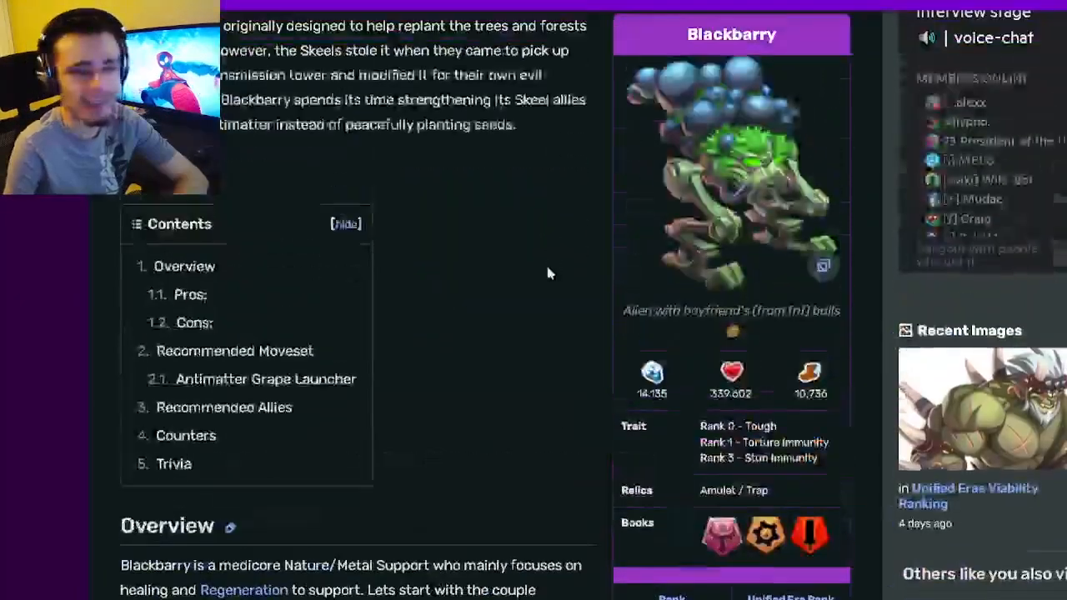
{"action": "scroll", "scroll_direction": "down", "scroll_amount": 3}
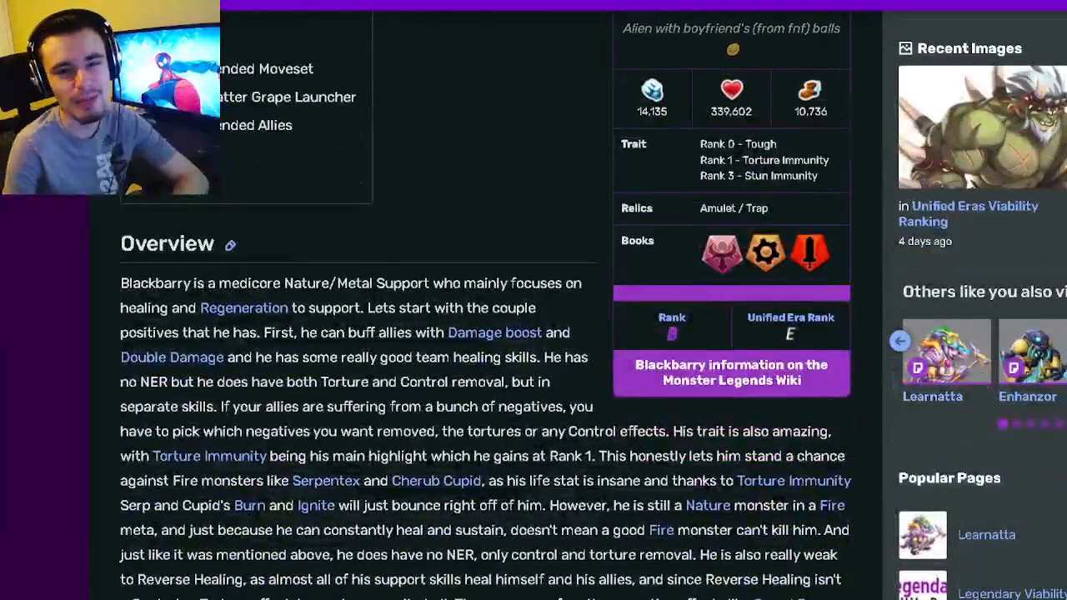